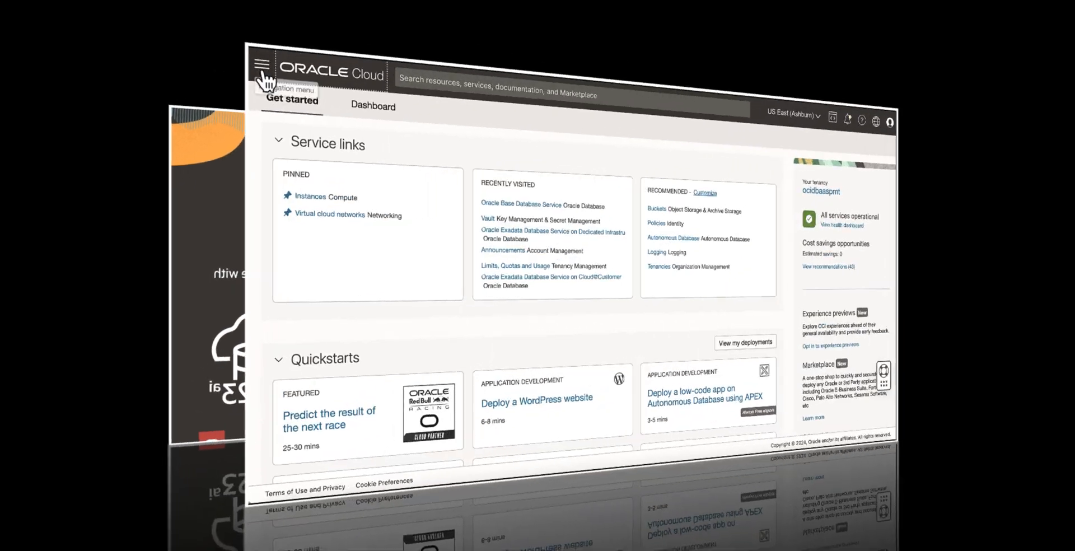
Navigate to Oracle Base Database Service and start creating a DB system.
click(262, 64)
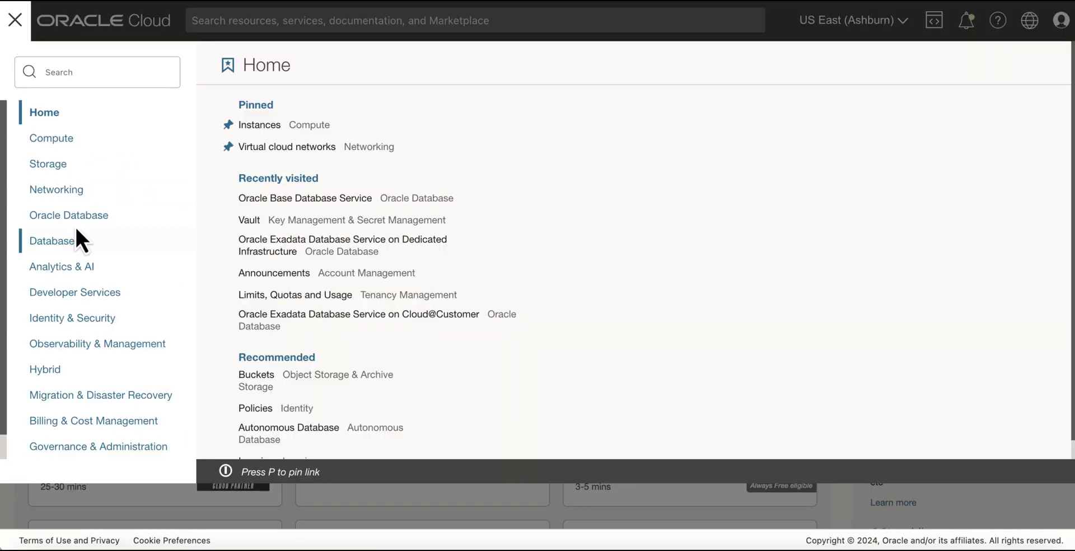
click(68, 215)
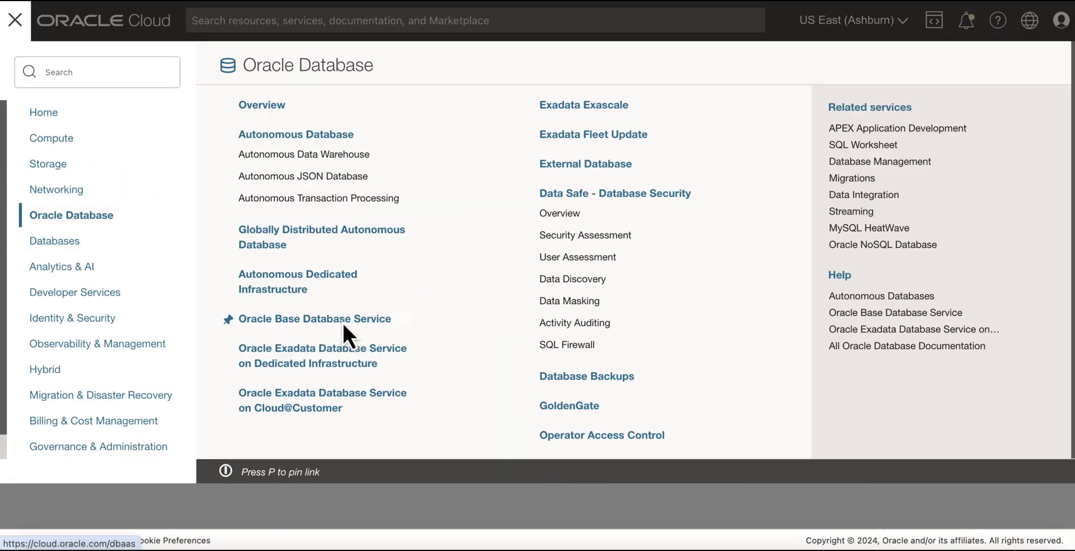
click(314, 318)
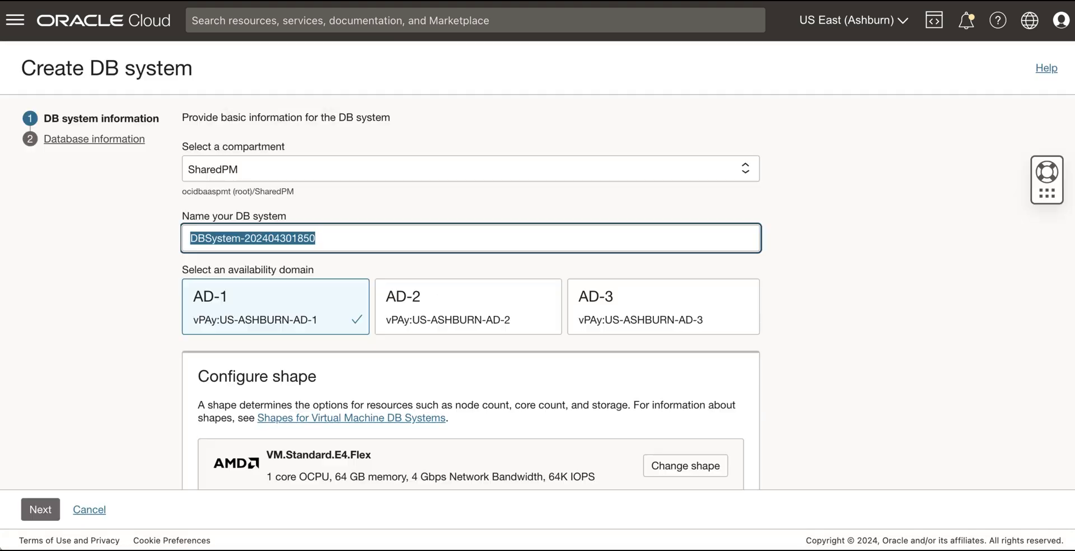
Name the DB system MyDemoBaseDB-OracleDB23ai, keeping VM.Standard.E4.Flex shape and 256 GB storage.
text(MyDemoBaseDB-OracleDB23ai)
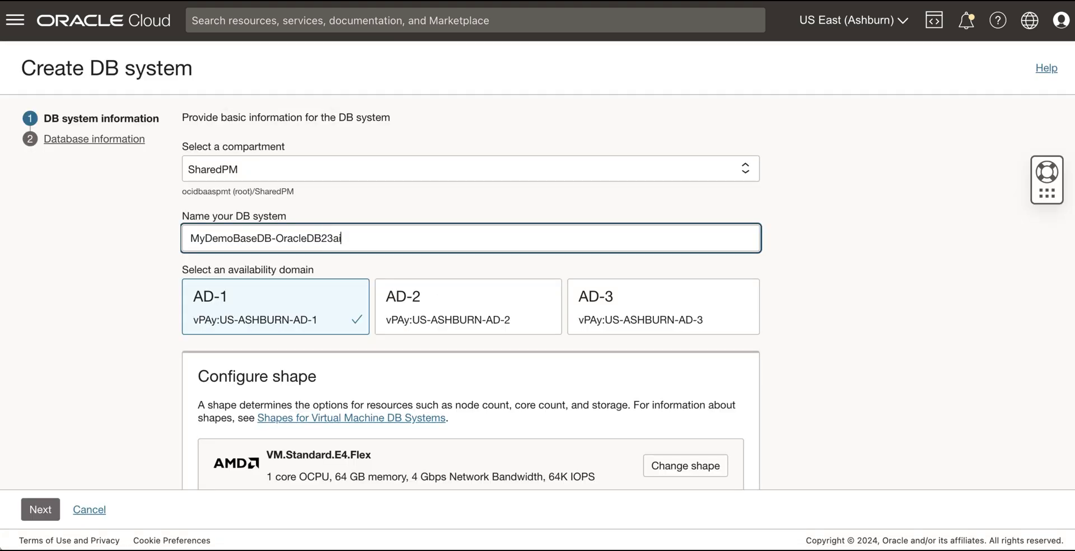
scroll(down, 3)
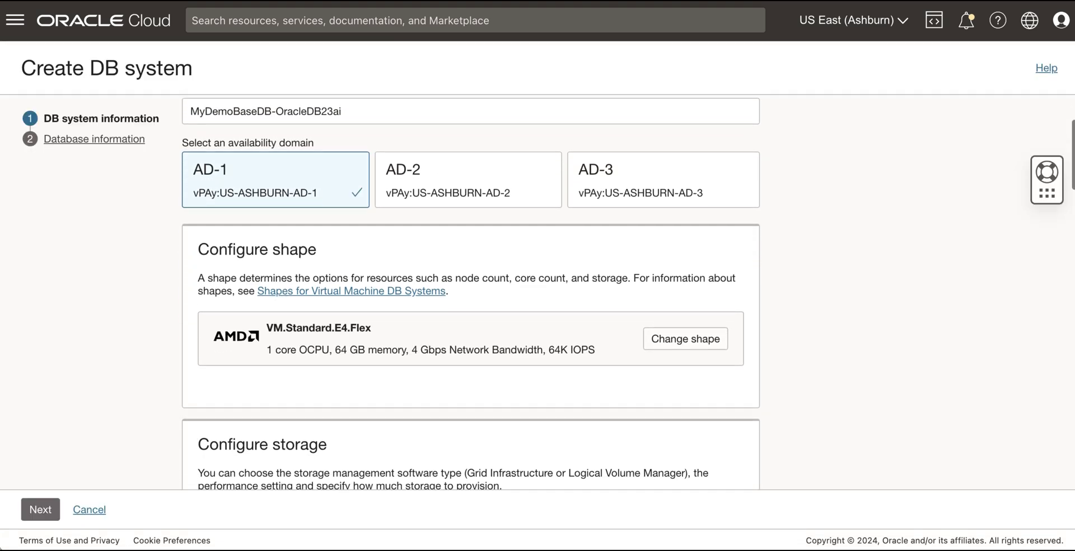
scroll(down, 3)
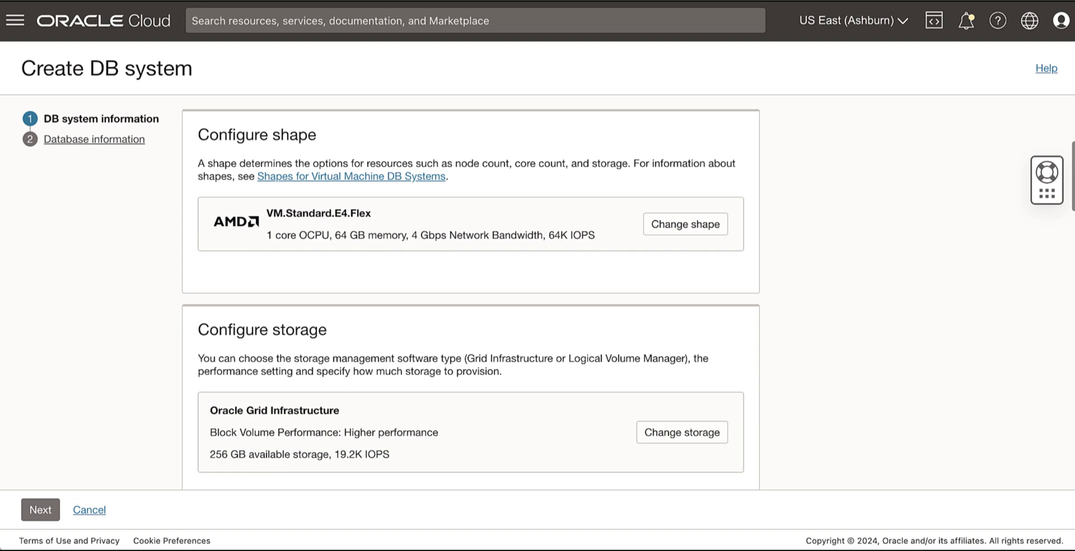
scroll(up, 3)
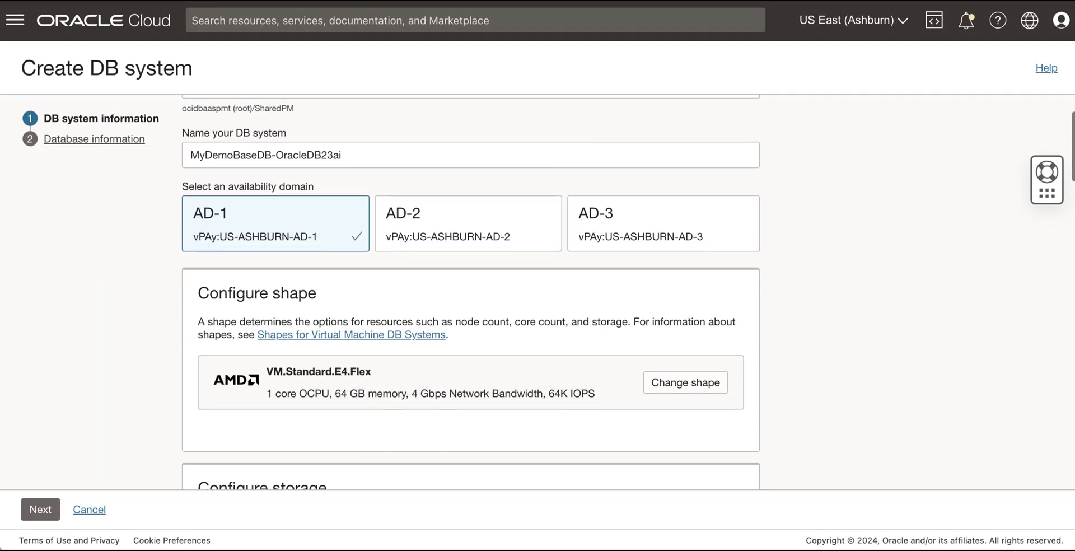
scroll(down, 3)
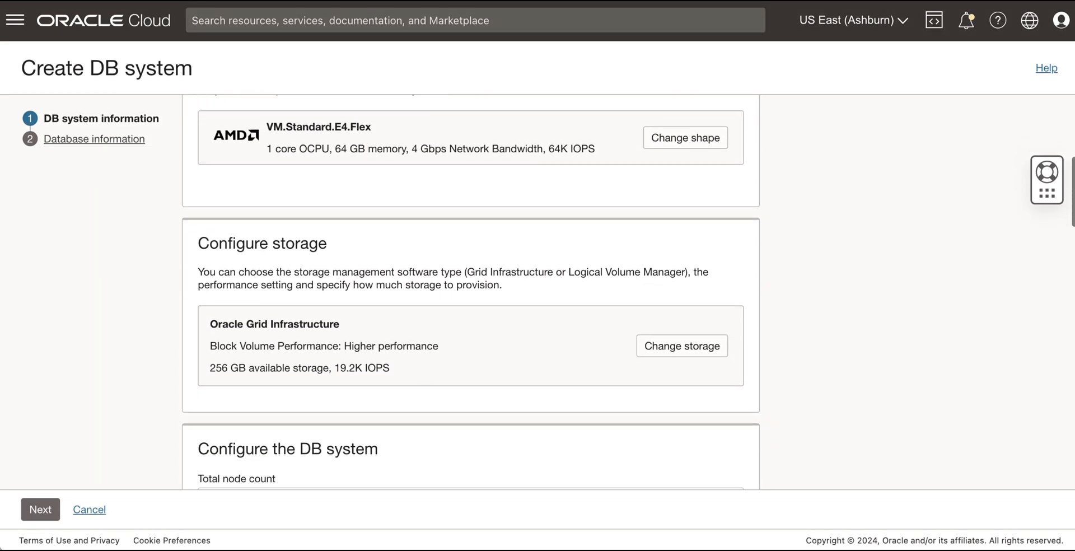
Bring up the storage settings showing Higher performance with 256 GB data storage.
click(681, 345)
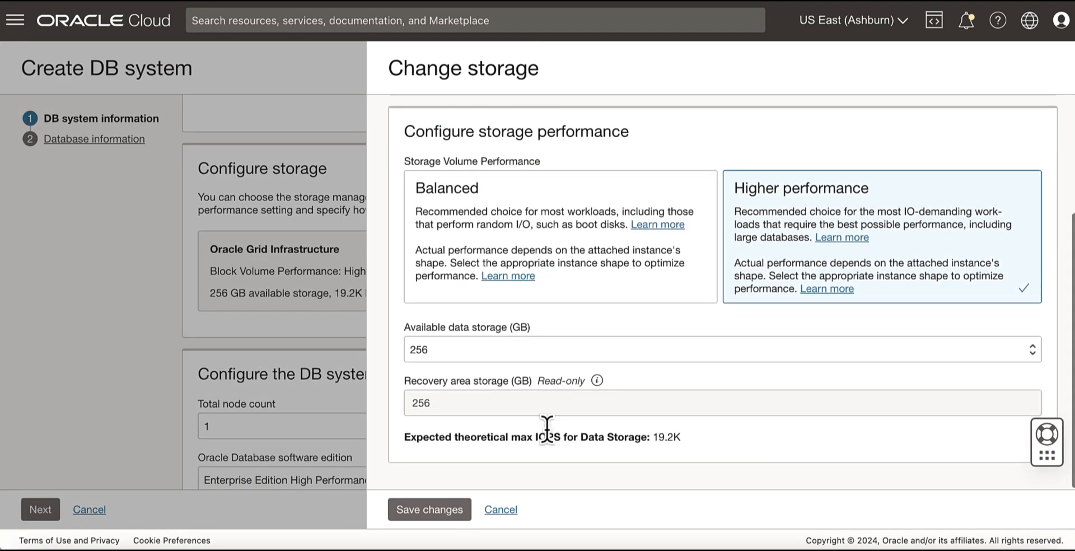
mouse_move(423, 547)
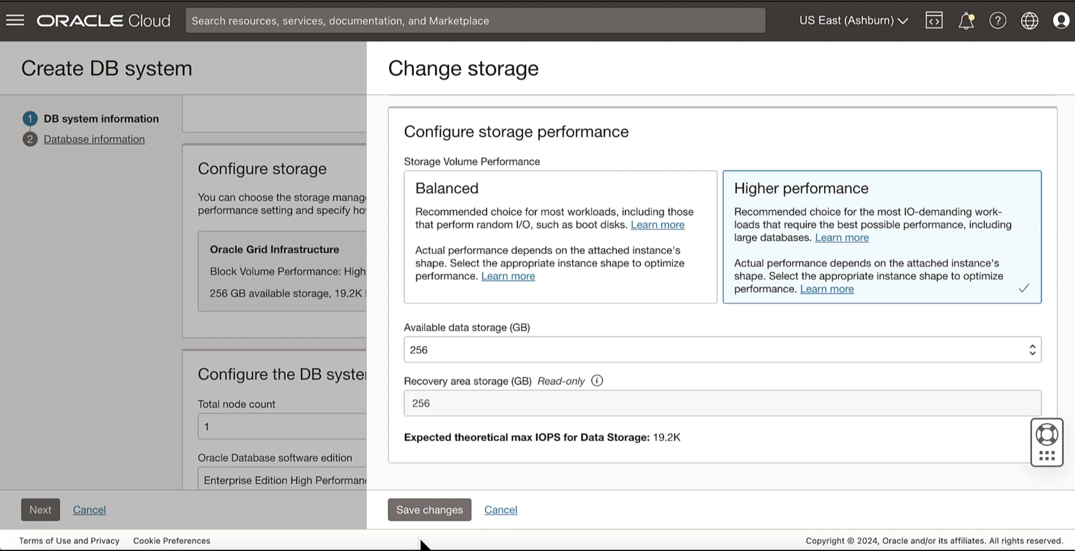
Keep Higher performance storage and choose Enterprise Edition High Performance with Bring Your Own License.
click(429, 509)
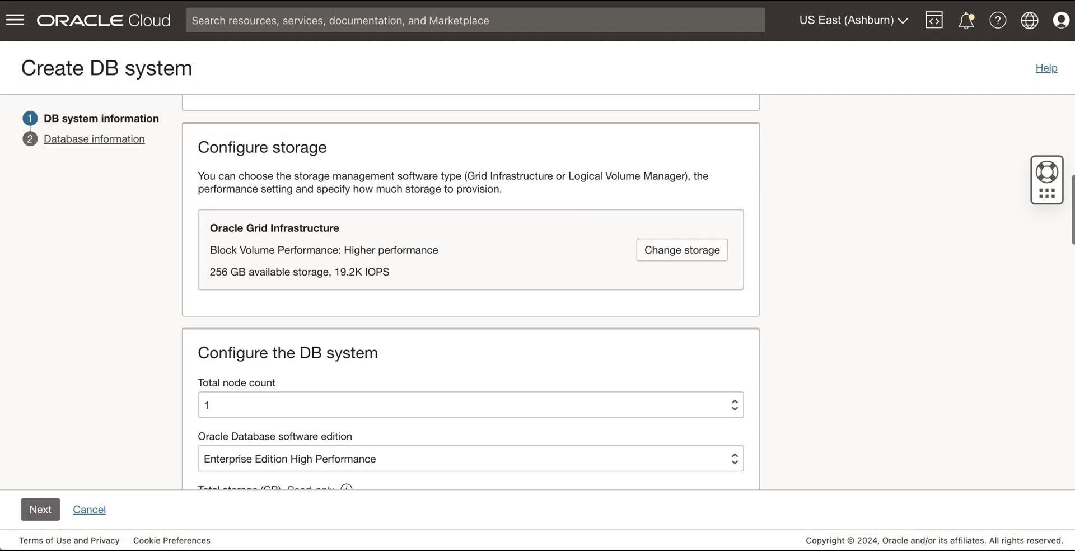
scroll(down, 3)
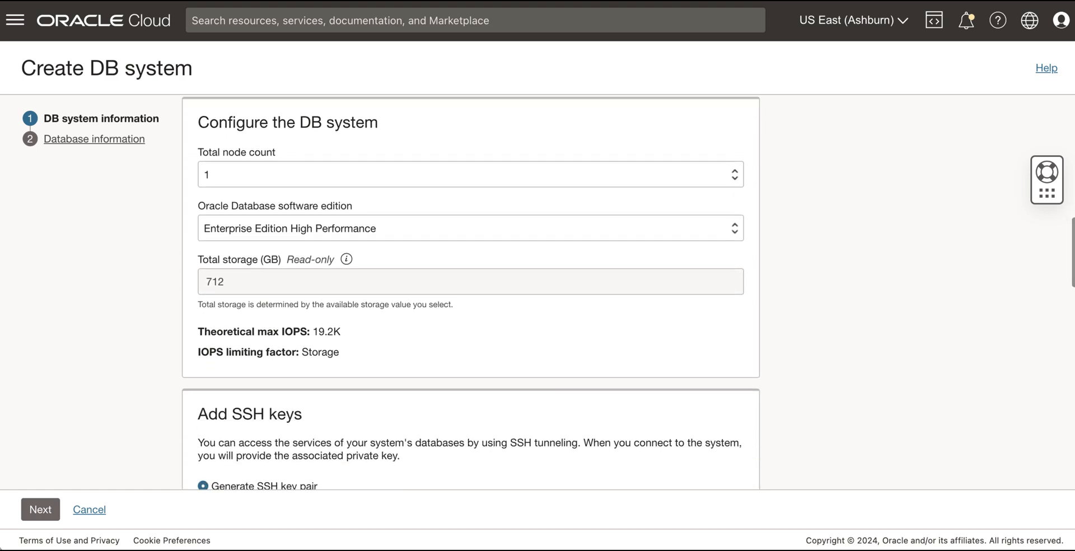
click(469, 228)
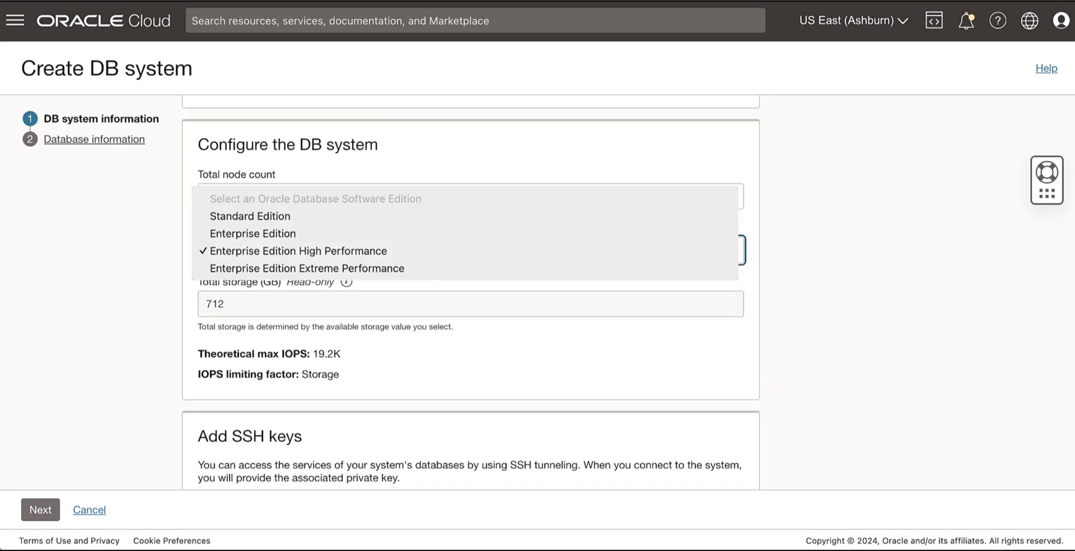
click(305, 251)
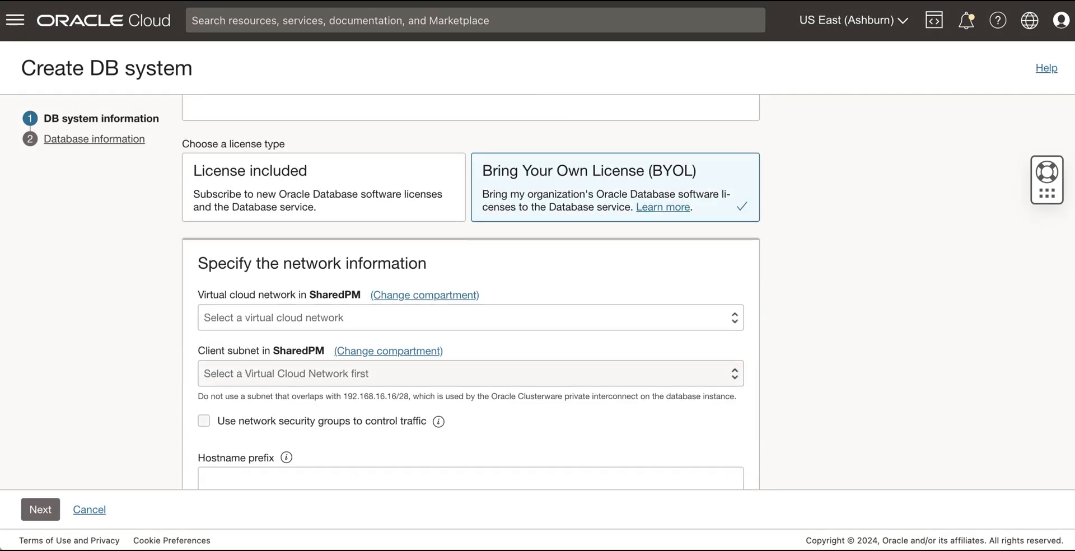
Use VCN TFExampleVCNDBSystem, subnet TFExampleSubnetDBSystem and hostname prefix mybasedb23ai.
scroll(down, 3)
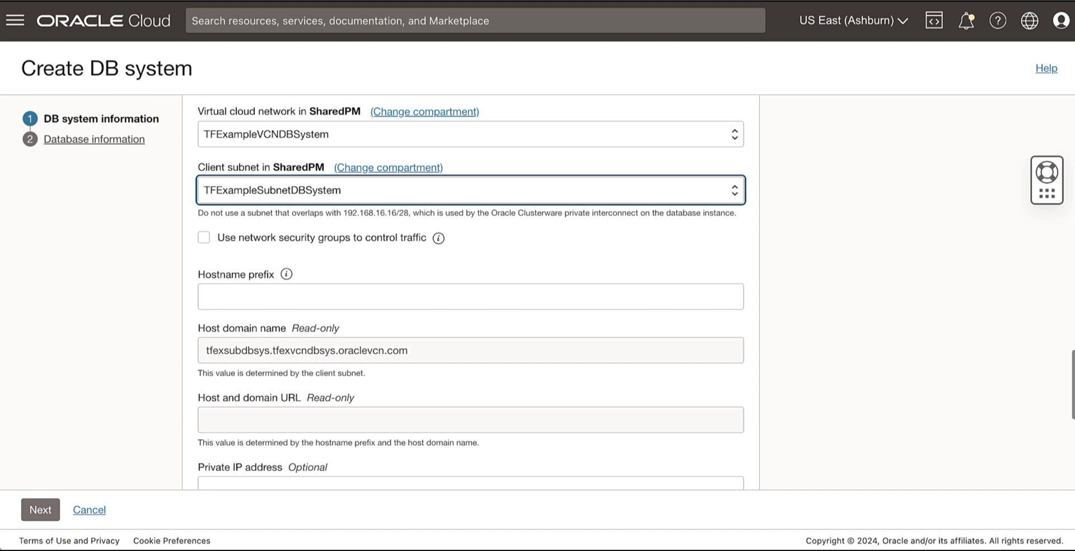
scroll(down, 3)
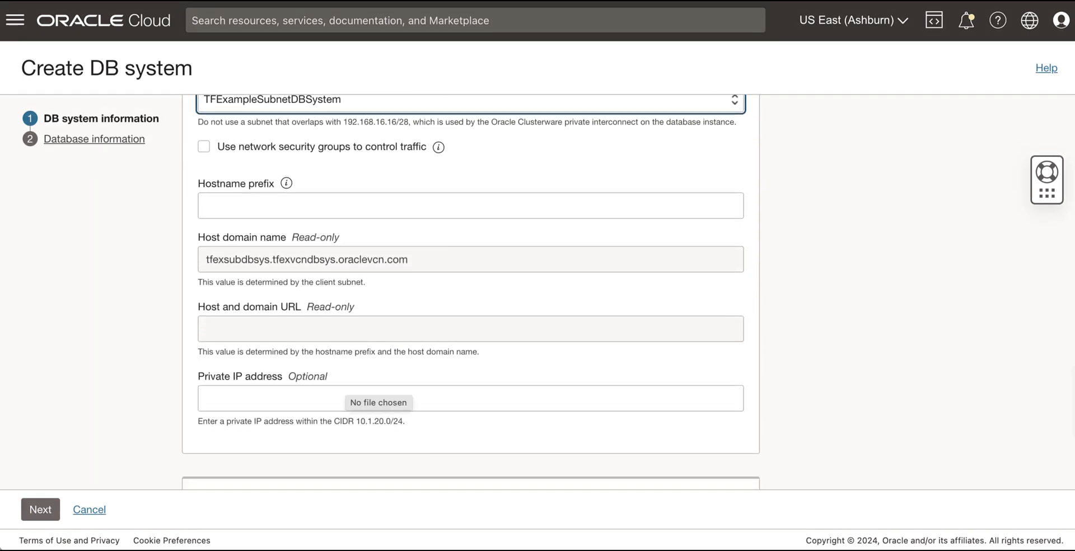
text(mybasedb23ai)
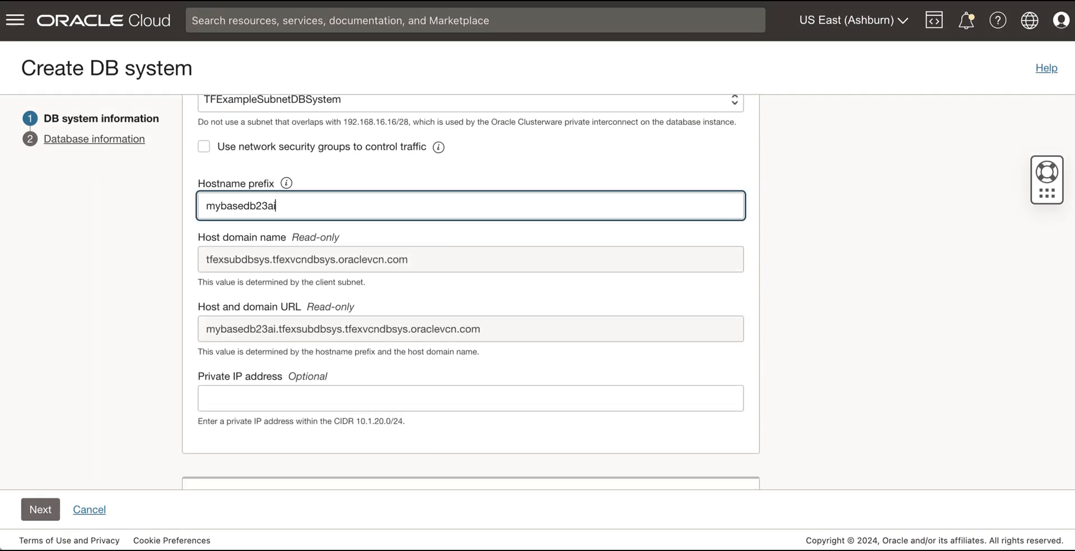
scroll(down, 3)
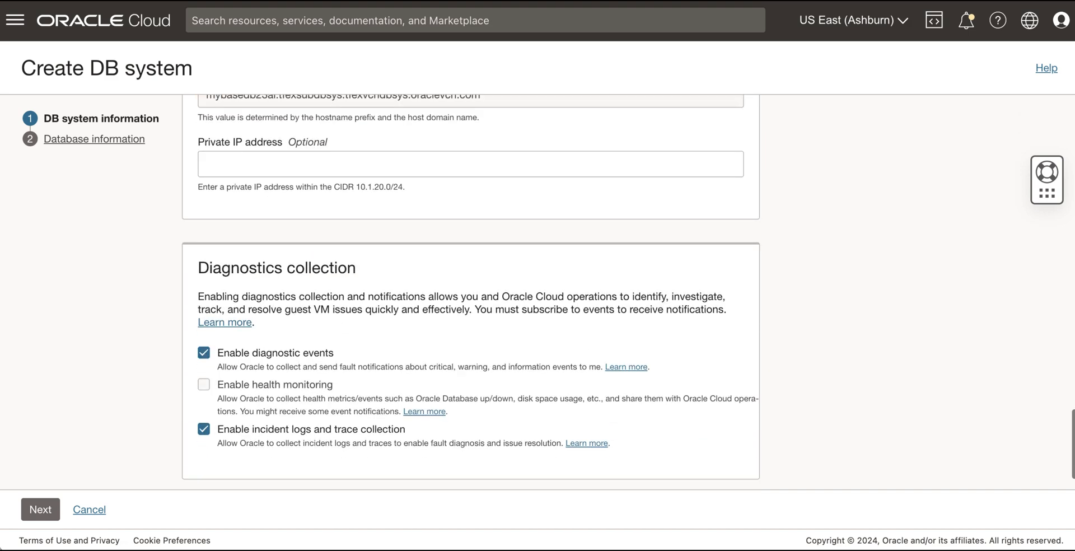
scroll(down, 3)
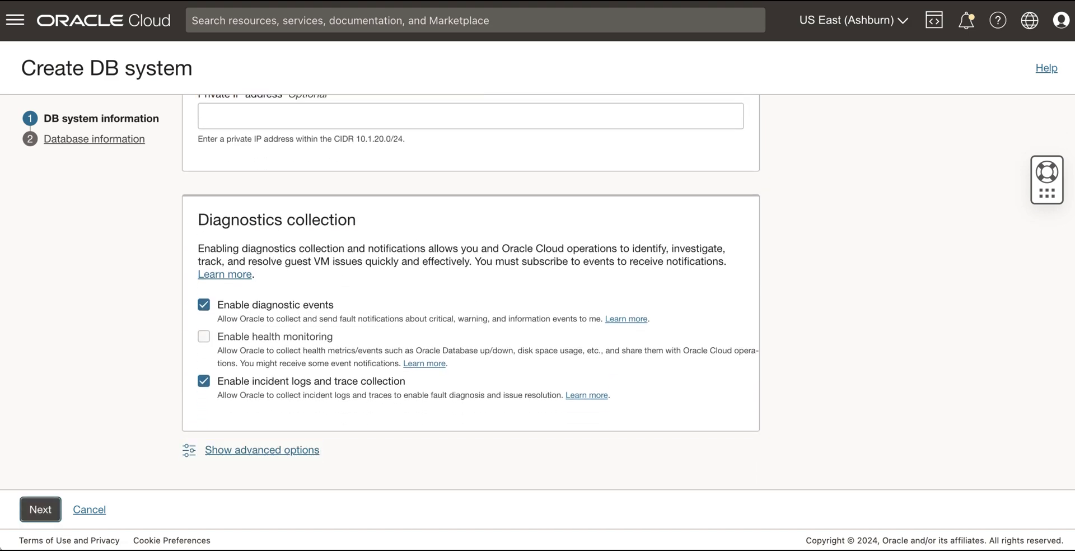
Choose the Oracle Database 23ai image for ORDB23ai with pluggable database MyPDB and admin password.
click(40, 509)
text(ORDB23ai)
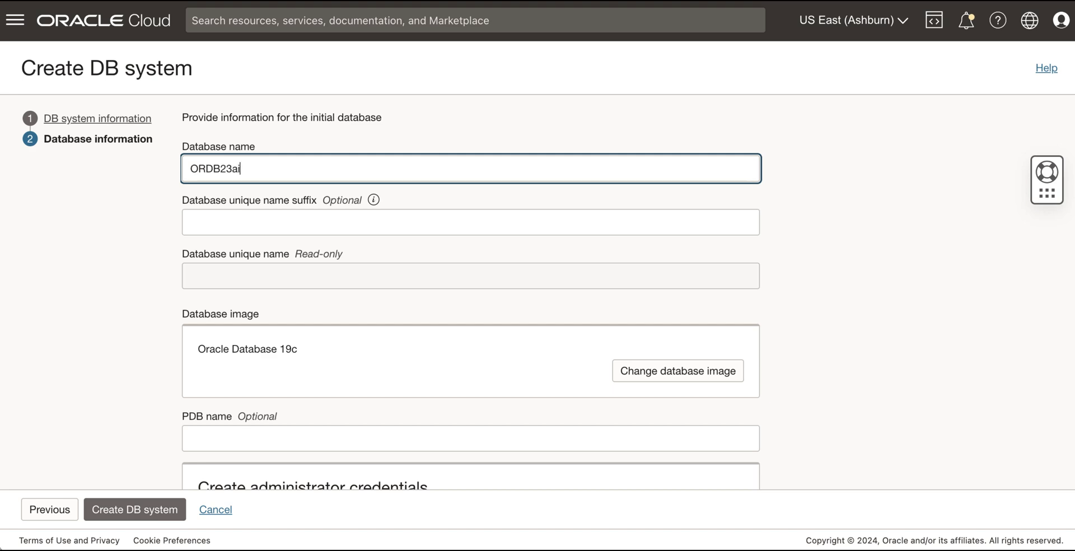
click(677, 371)
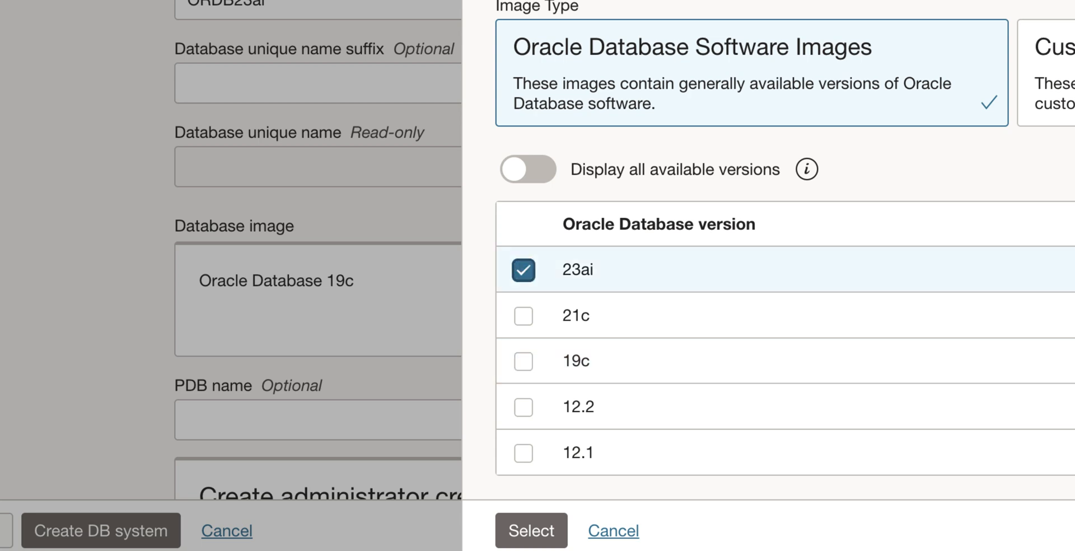
click(532, 545)
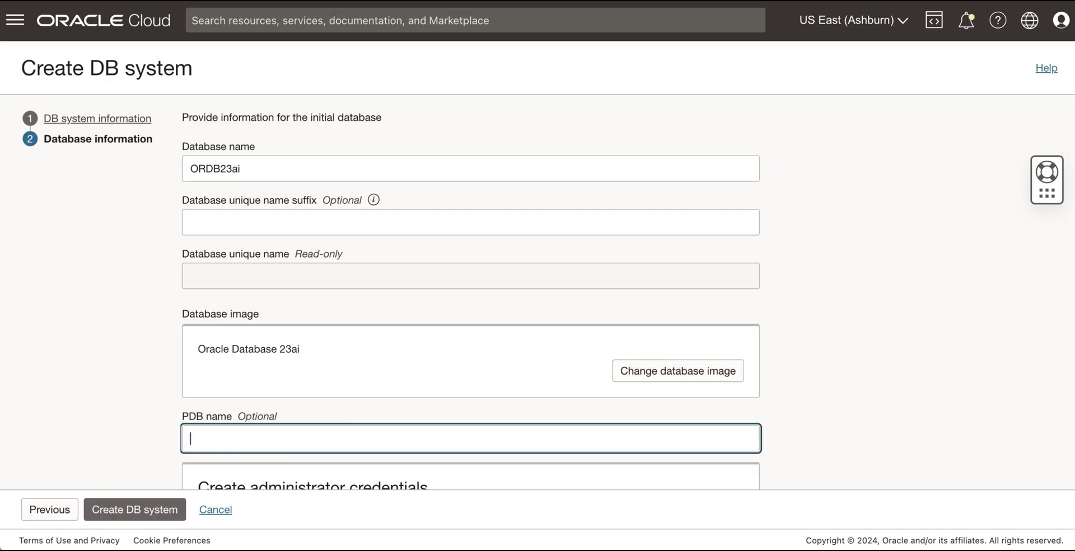
text(MyPDB)
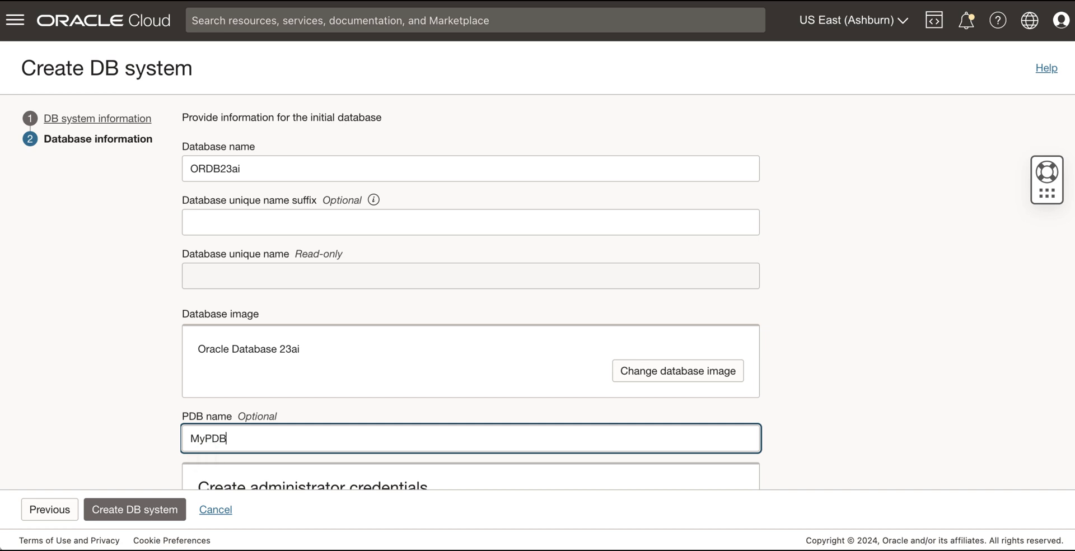
scroll(down, 3)
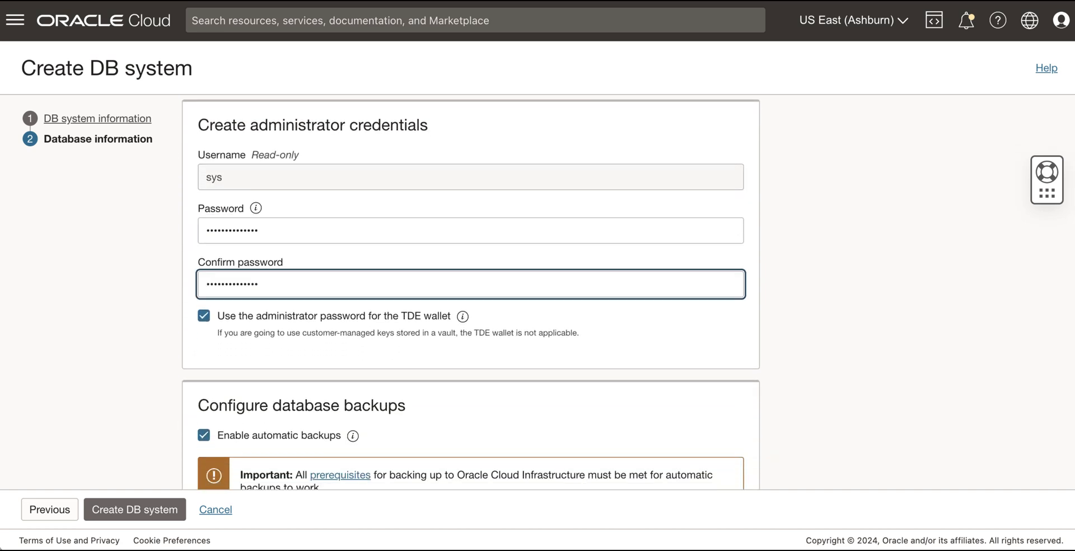
Send automatic backups to Object Storage with 30-day retention and an immediate first backup.
scroll(down, 3)
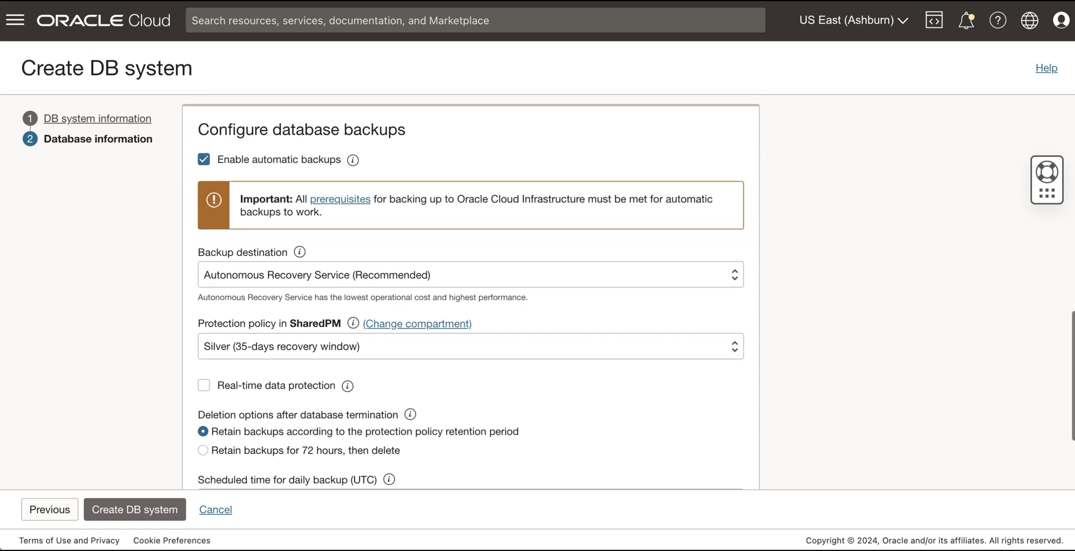
click(469, 274)
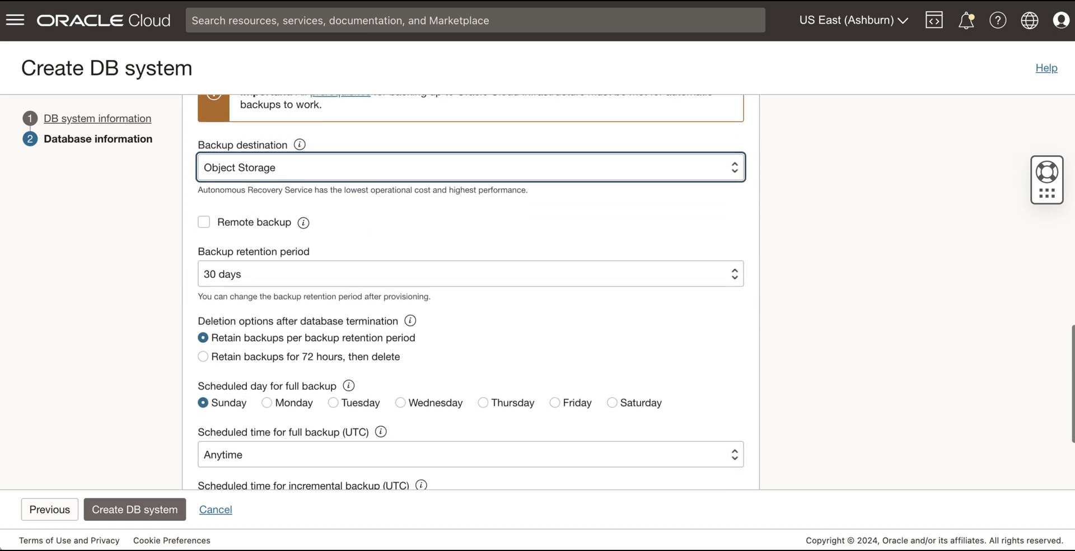
scroll(down, 3)
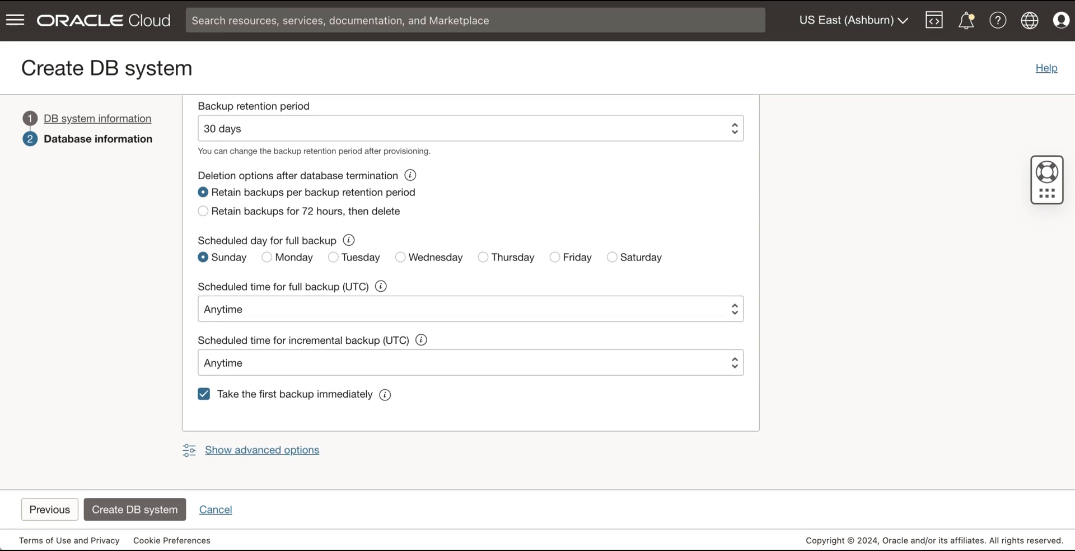
Review the advanced options and Tags, then hide them again.
click(262, 450)
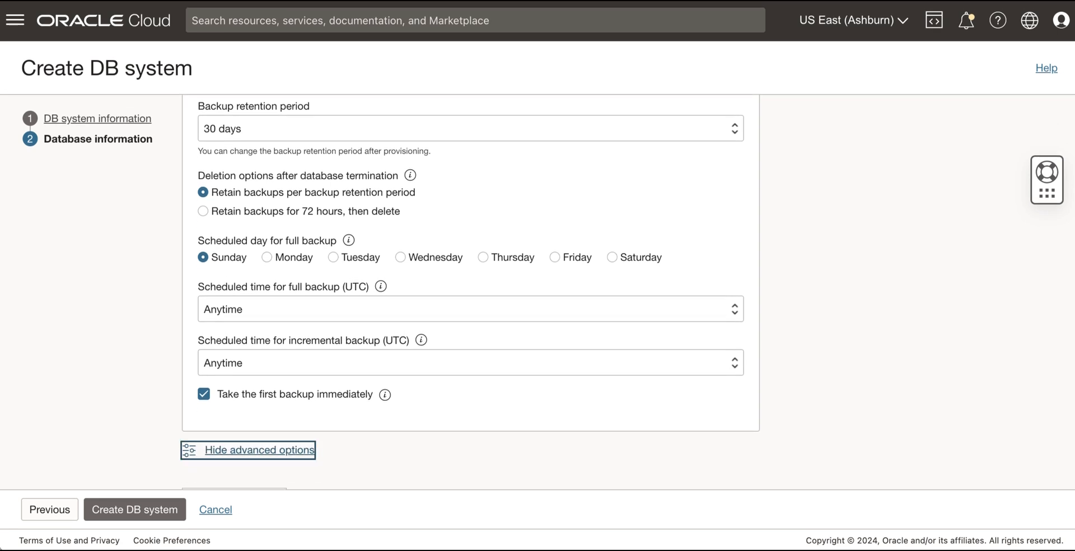
scroll(down, 3)
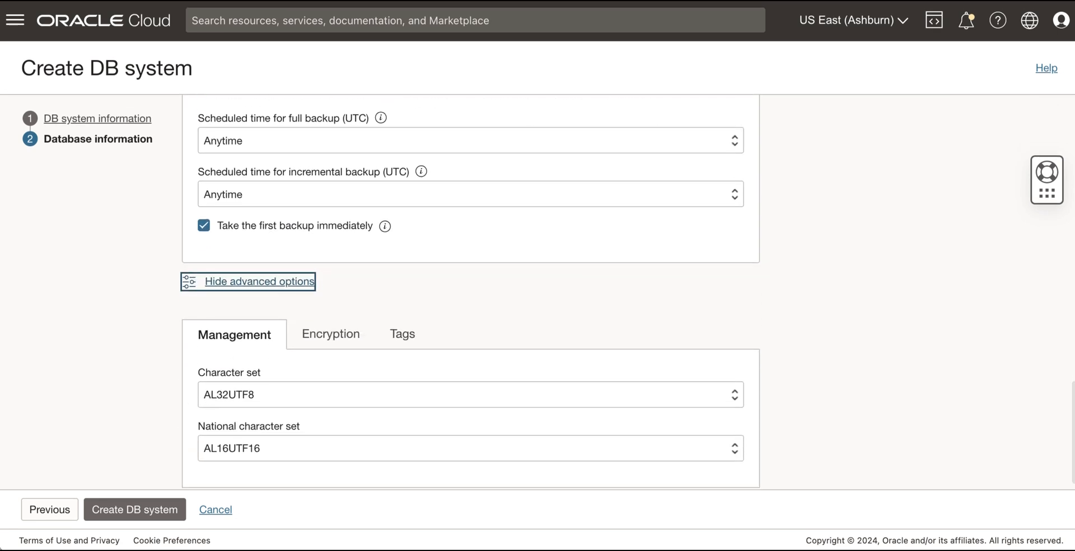
click(403, 334)
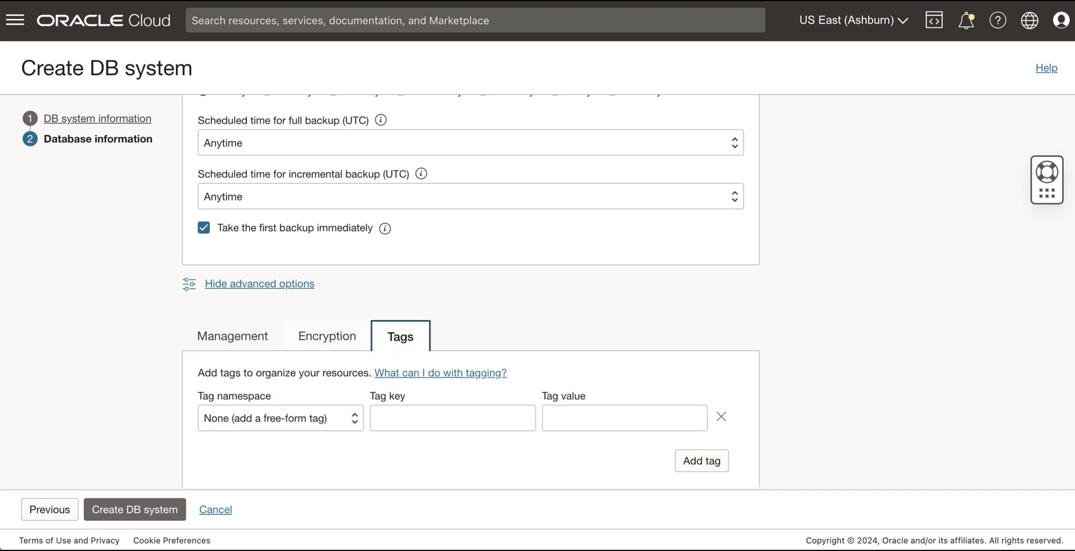
click(260, 283)
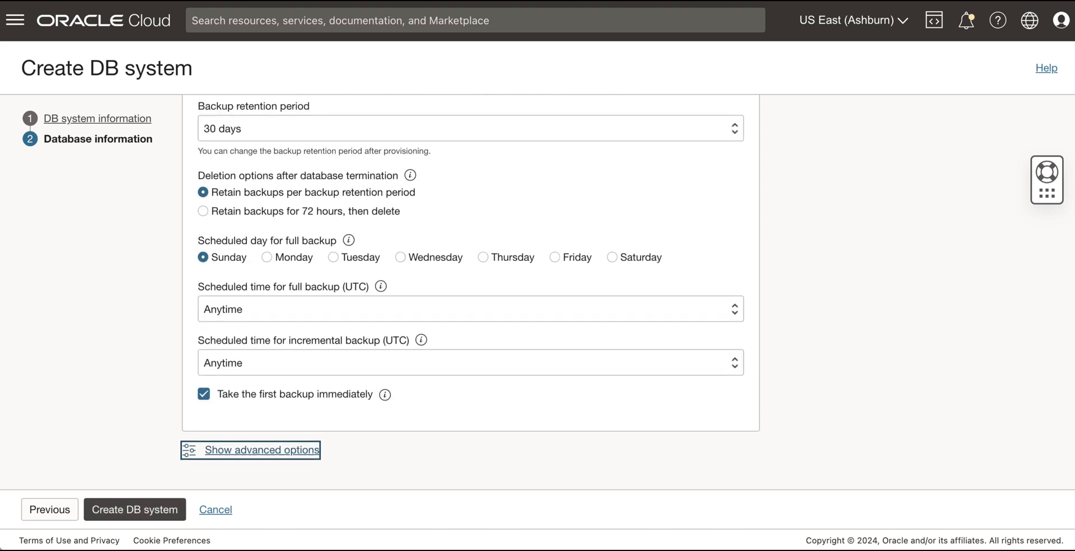
Create MyDemoBaseDB-OracleDB23ai and view its Available details and metrics charts.
click(135, 510)
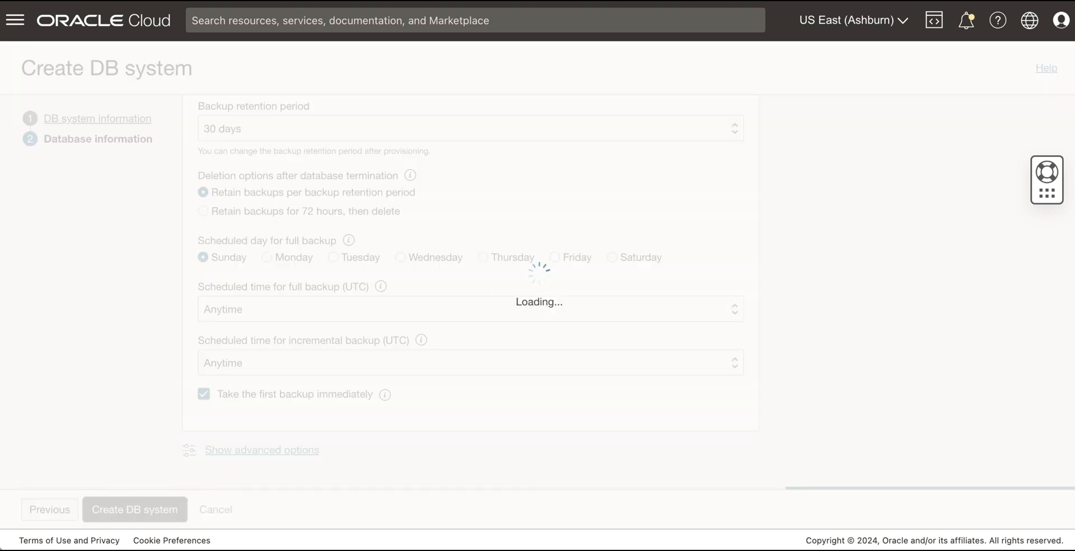
click(134, 510)
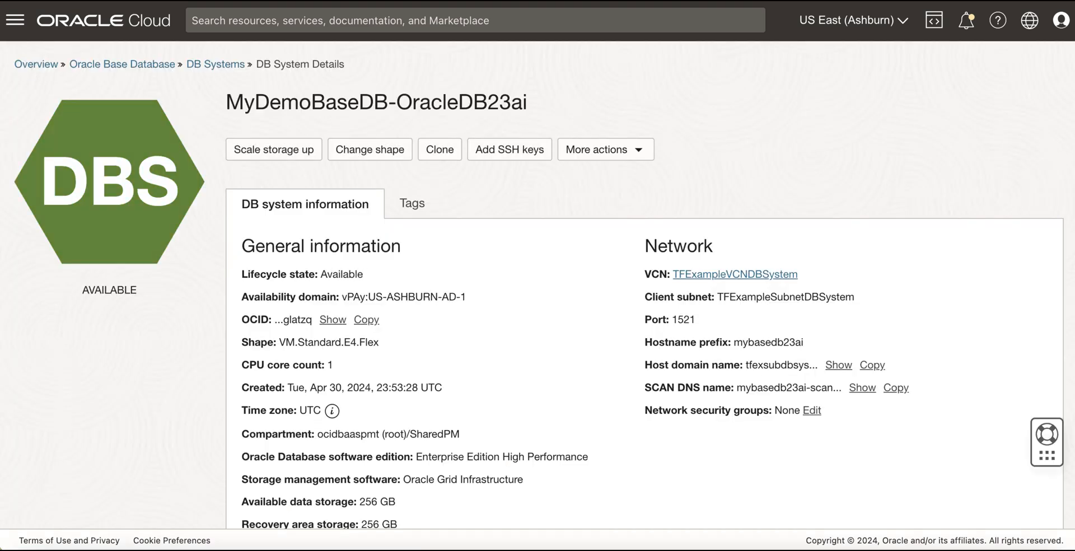
mouse_move(941, 291)
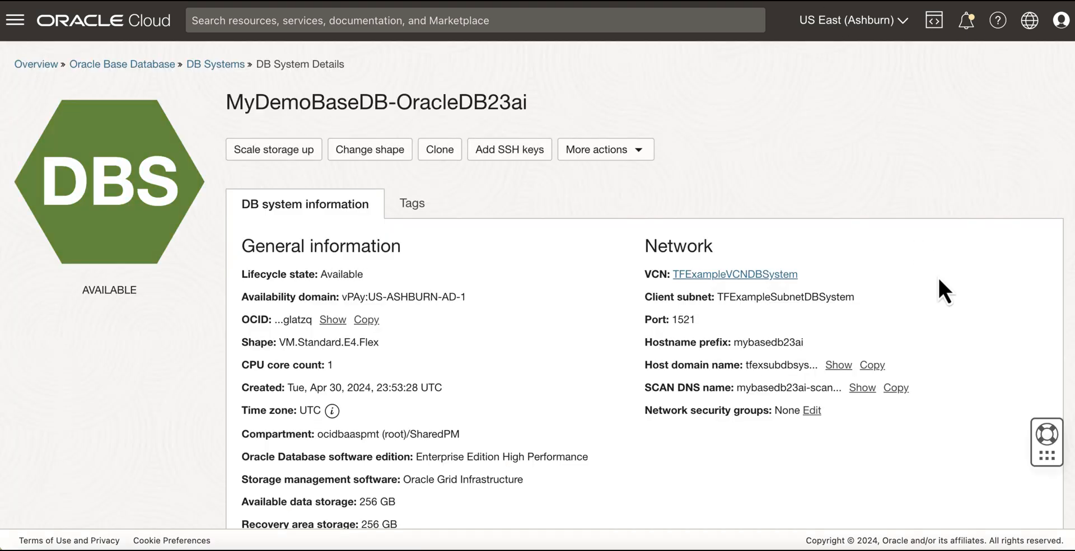
scroll(down, 3)
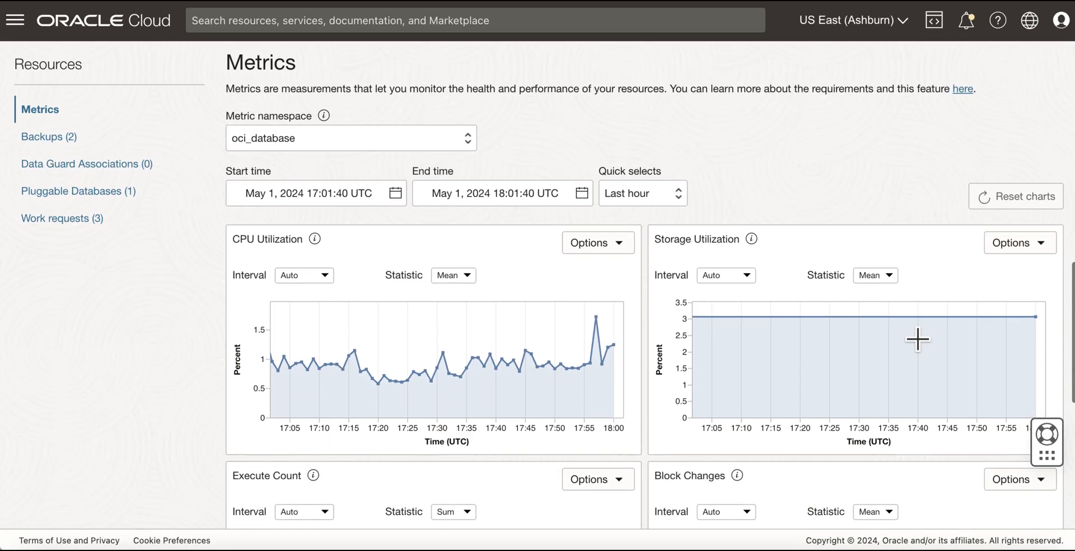
List the DB system's pluggable databases showing MyPDB as Available.
scroll(down, 3)
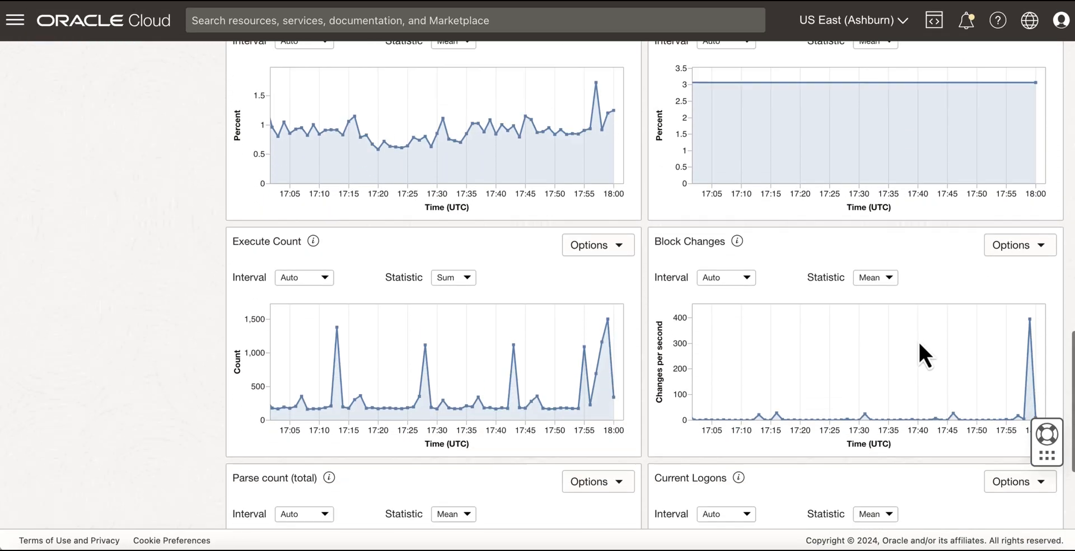
scroll(down, 3)
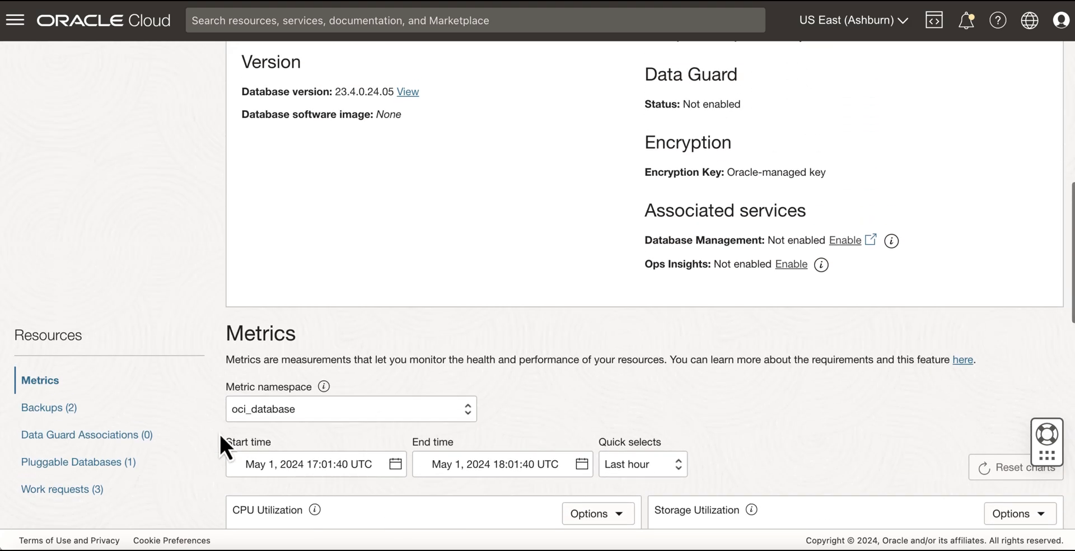
click(74, 462)
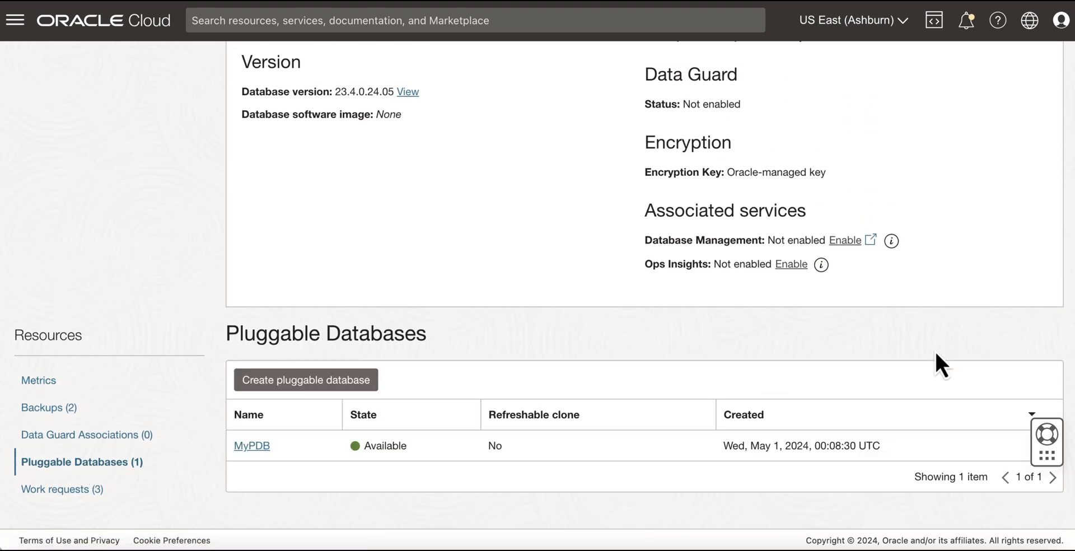
View MyPDB's connection strings before launching SQL Worksheet with MyBaseDB-OracleDatabase23ai.
click(251, 445)
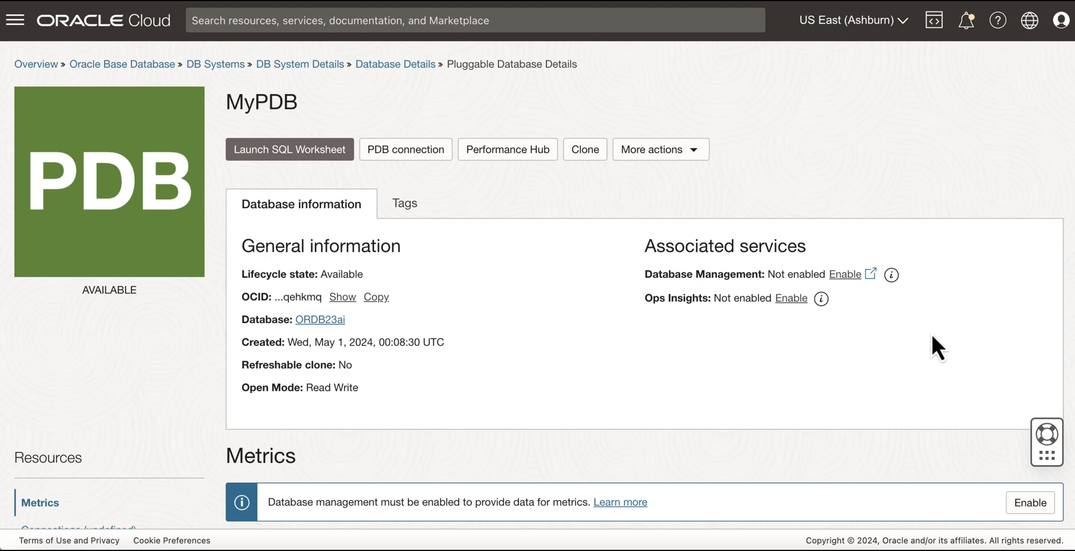
click(406, 149)
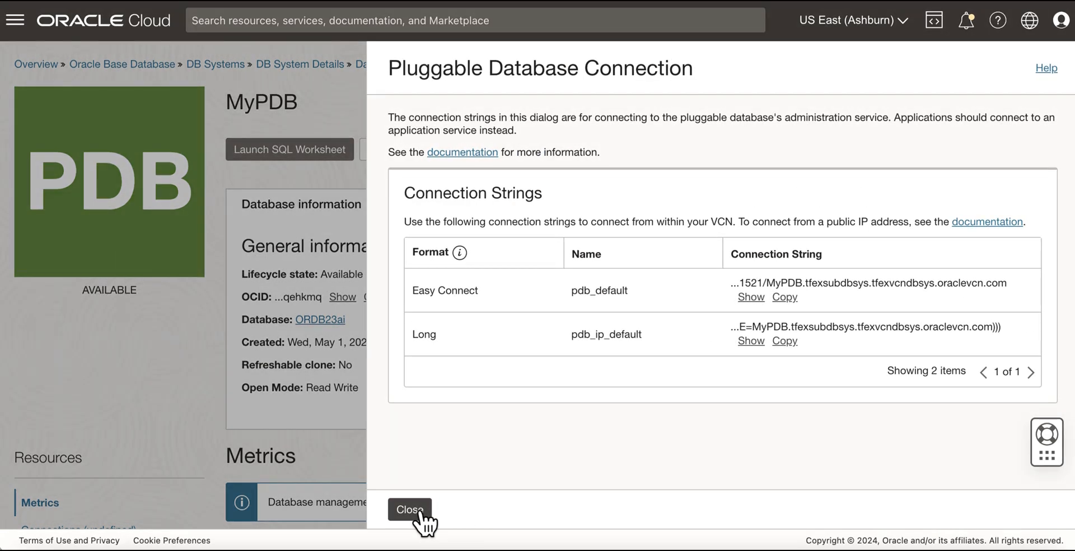
click(408, 509)
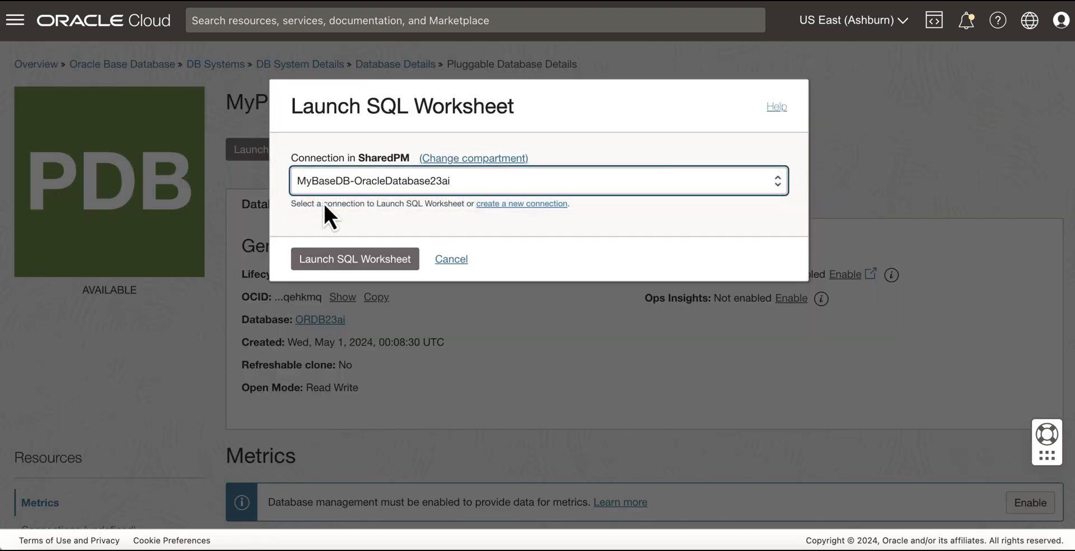
Launch the SQL Worksheet and run select * FROM v$version to show the 23ai banner.
click(355, 259)
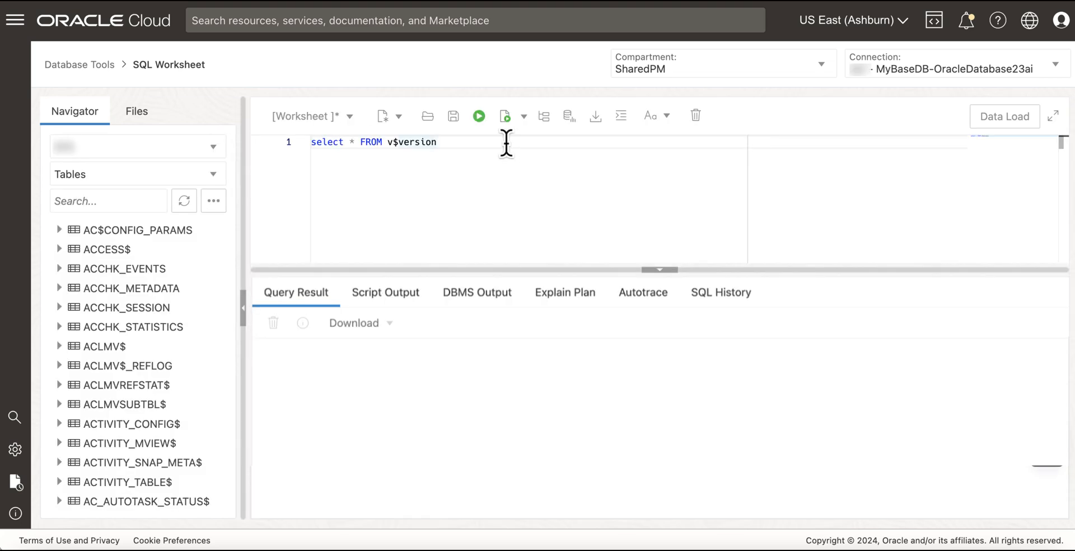
click(479, 116)
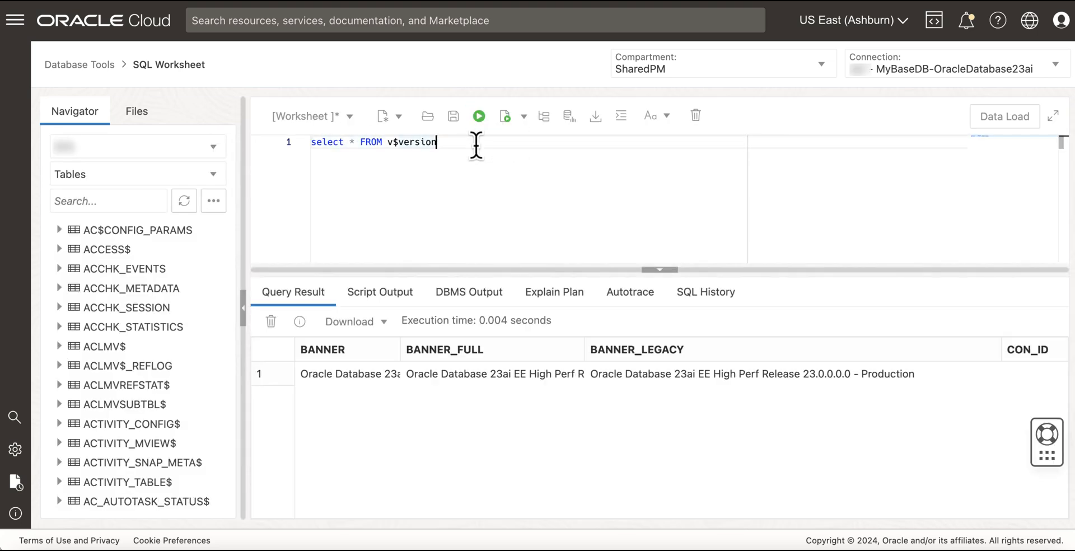
click(478, 115)
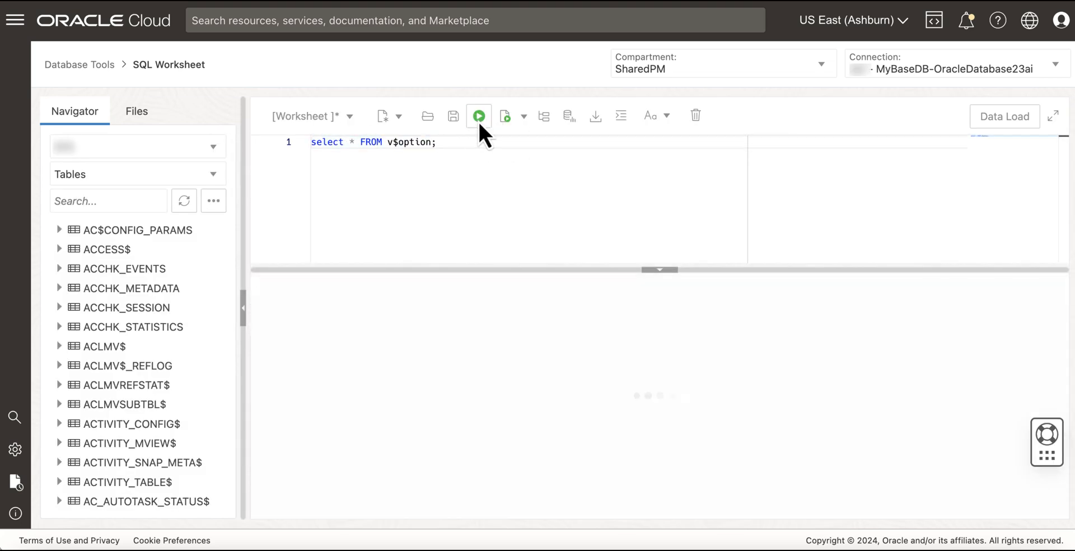
Run select * FROM v$option; and review the database options, all TRUE.
click(478, 116)
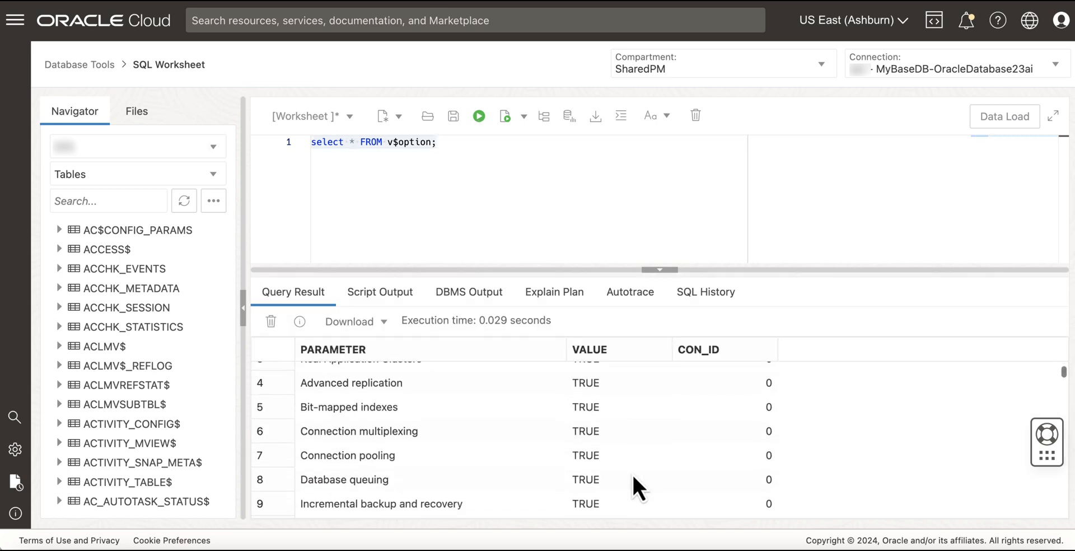
scroll(down, 3)
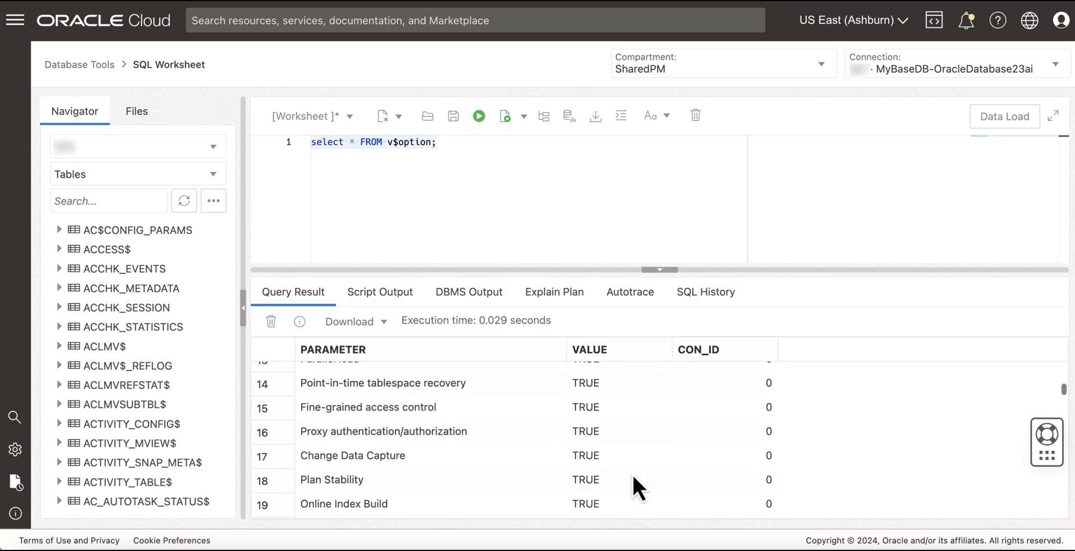
scroll(down, 3)
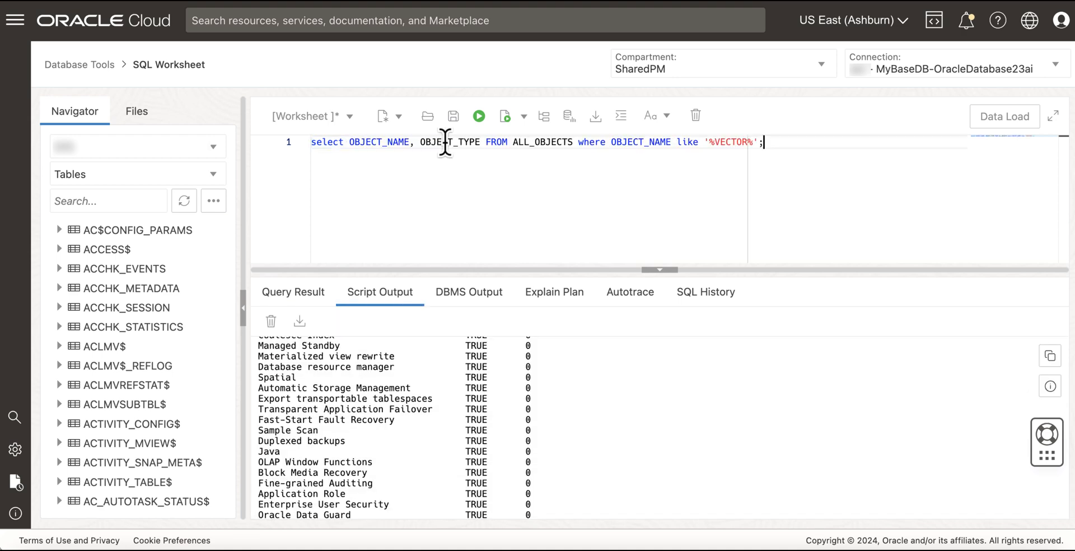
Run the ALL_OBJECTS LIKE '%VECTOR%' script returning 71 rows, then browse VECTOR types in the Navigator.
click(505, 116)
text(VECTOR)
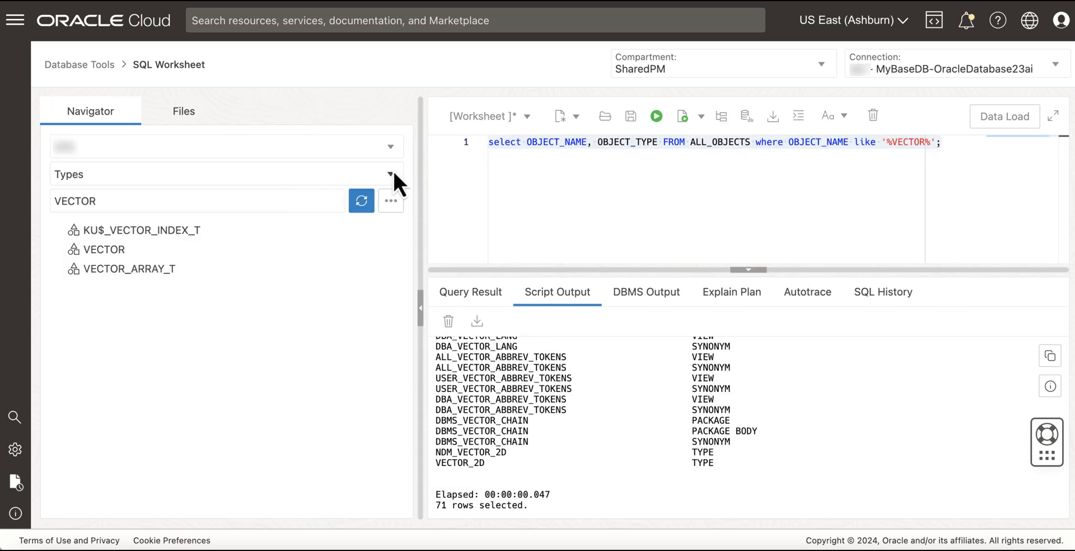
click(391, 173)
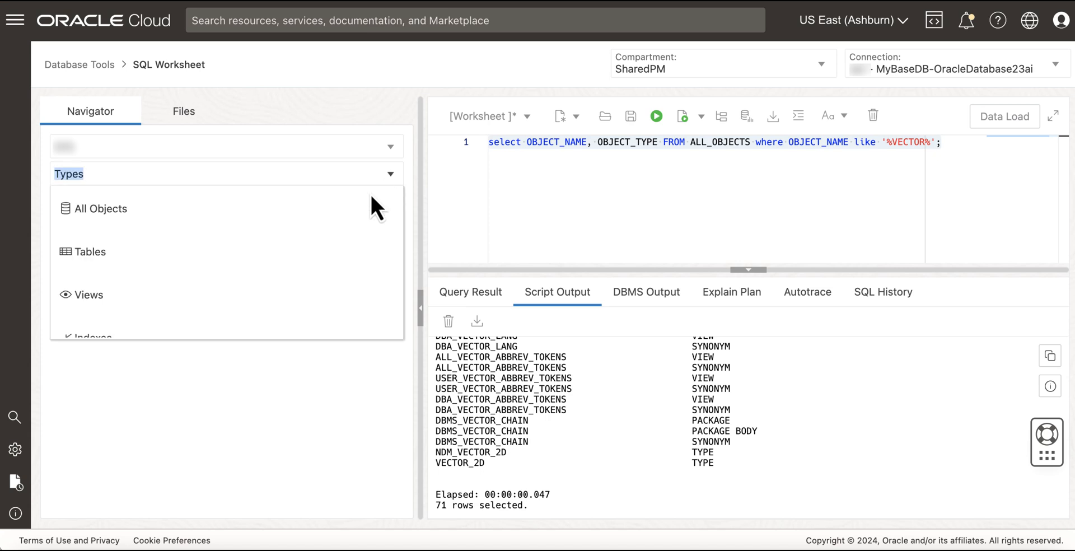